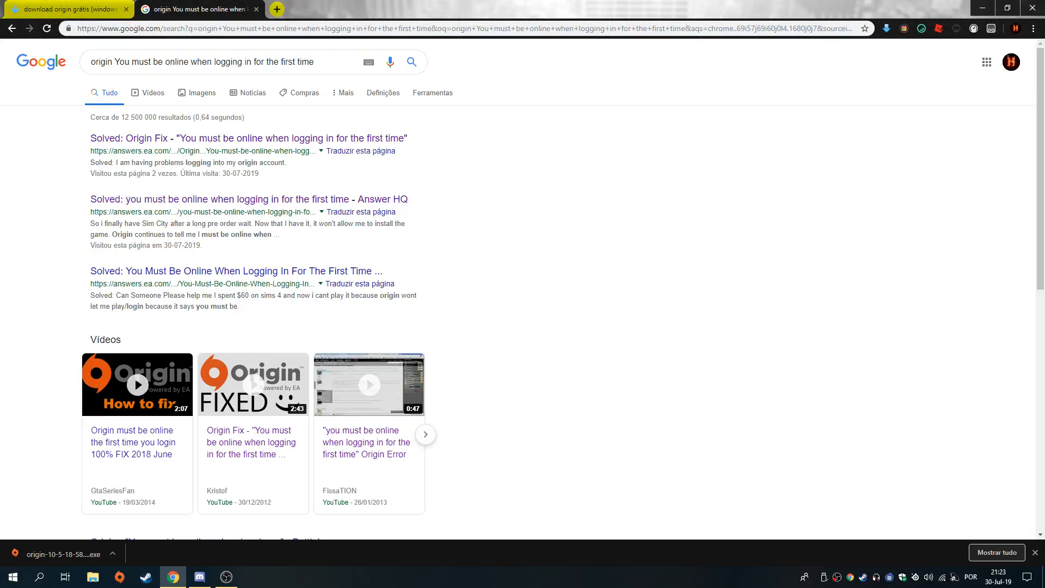
Return from the Google results to the Uptodown Origin 10.5.18.58059 download page
click(276, 9)
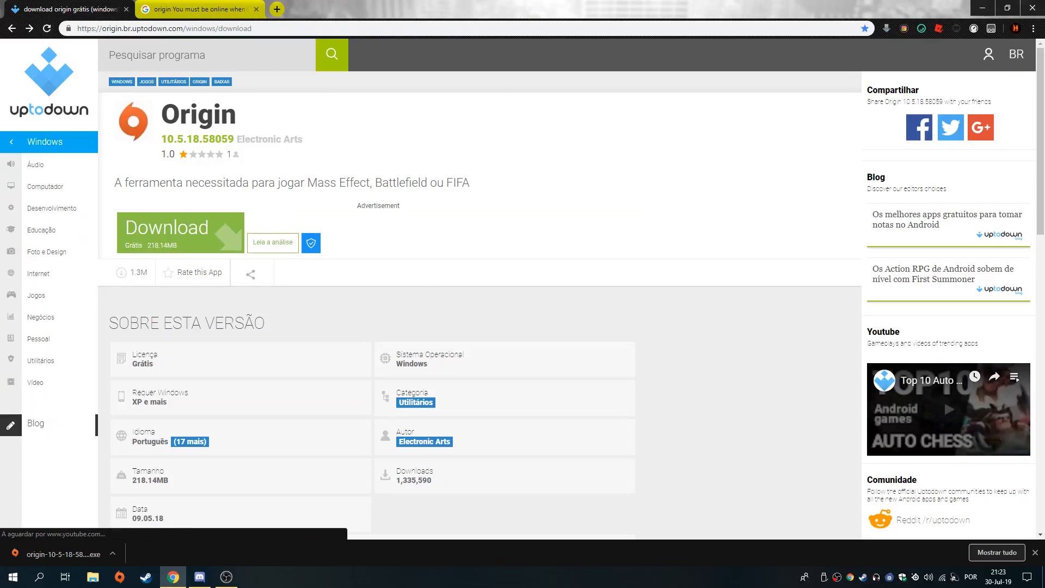
Launch the downloaded origin-10-5-18-58 .exe installer from Chrome's download shelf
click(179, 233)
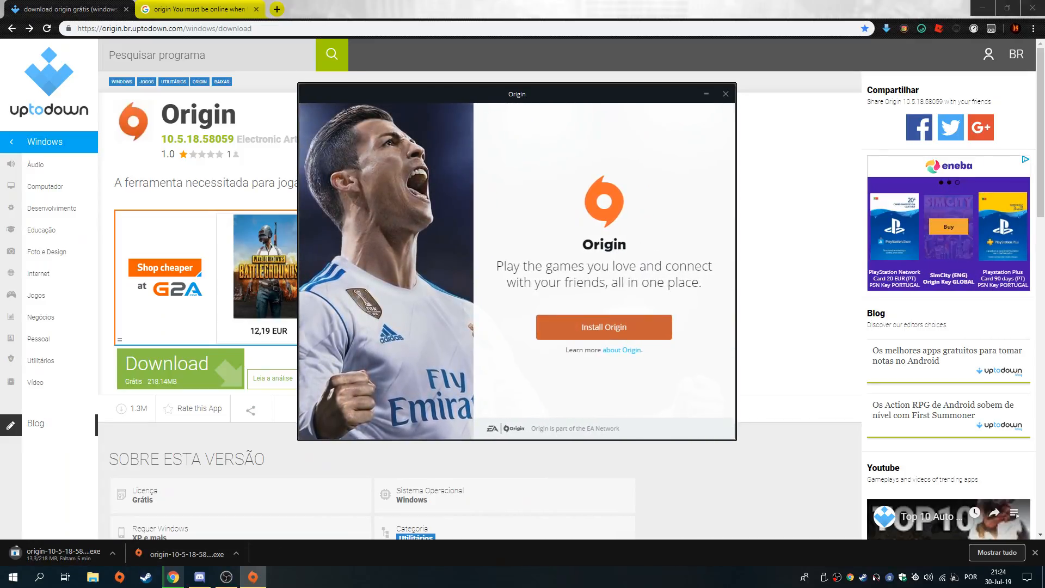
Install Origin into E:\Origin with default options after accepting the license agreement
click(602, 326)
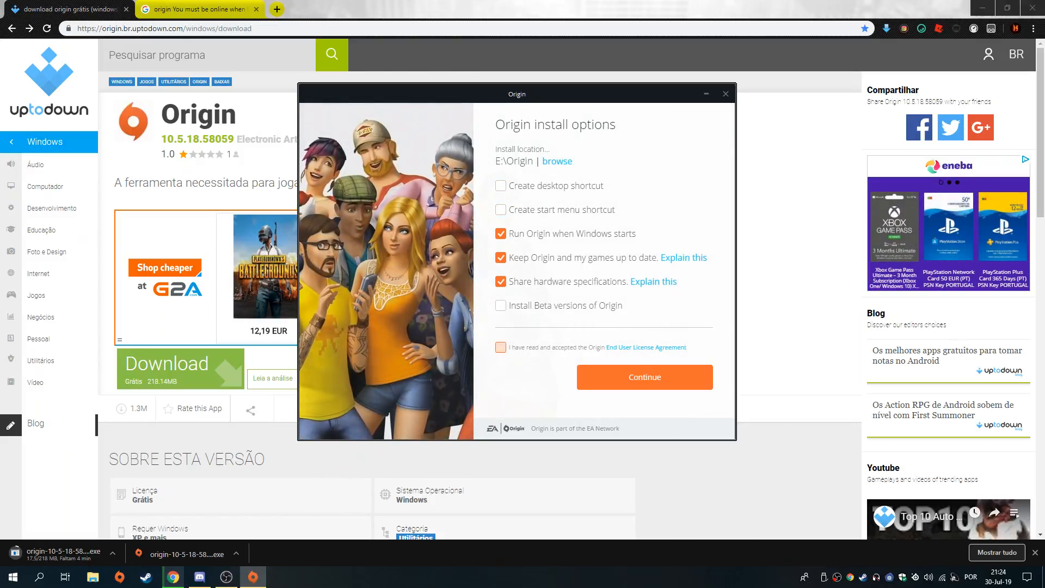
click(643, 376)
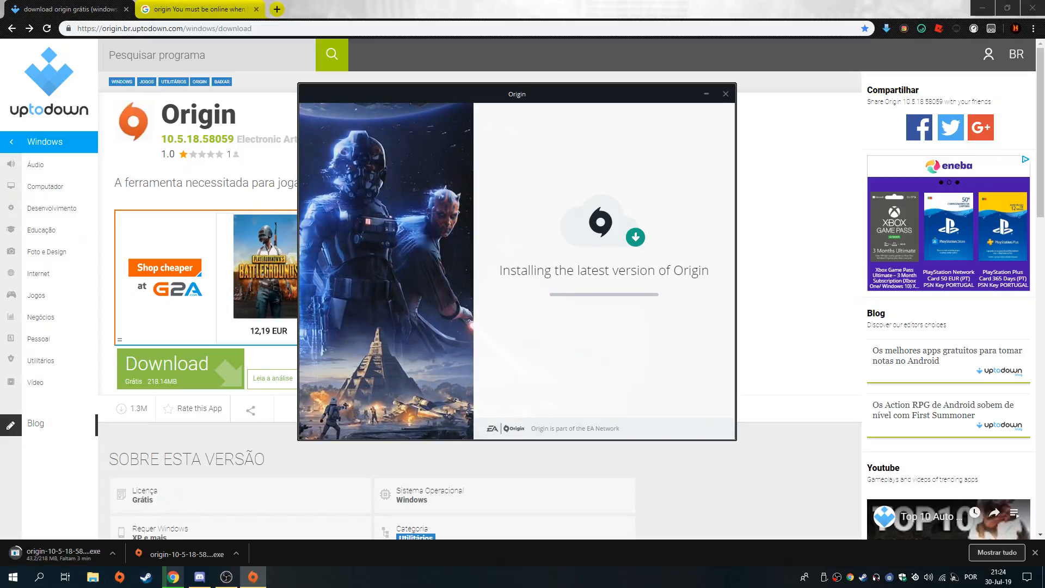
click(725, 93)
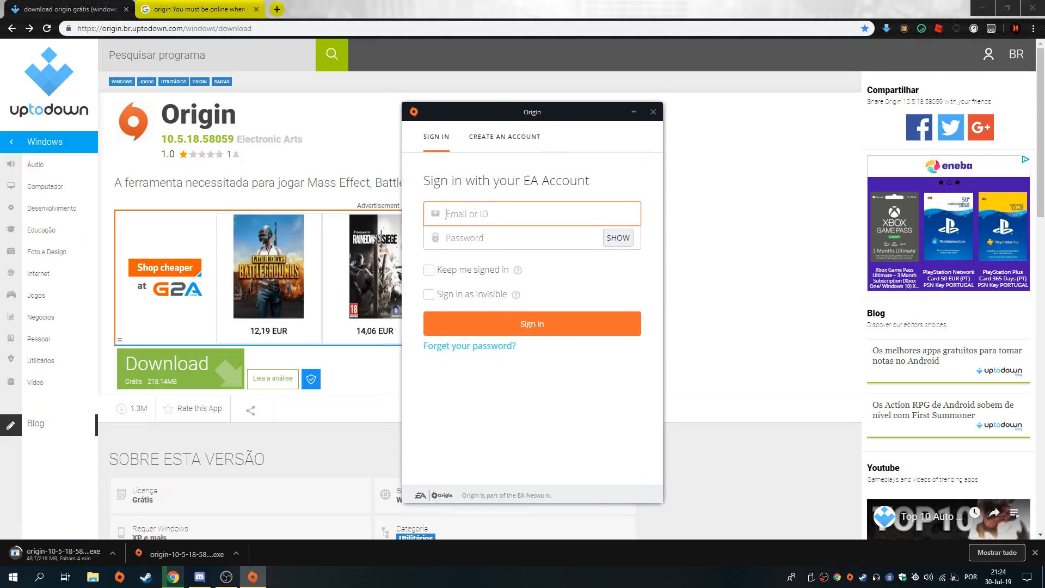
Sign in to Origin as 'ptbatsy' with 'Keep me signed in' enabled
text(p)
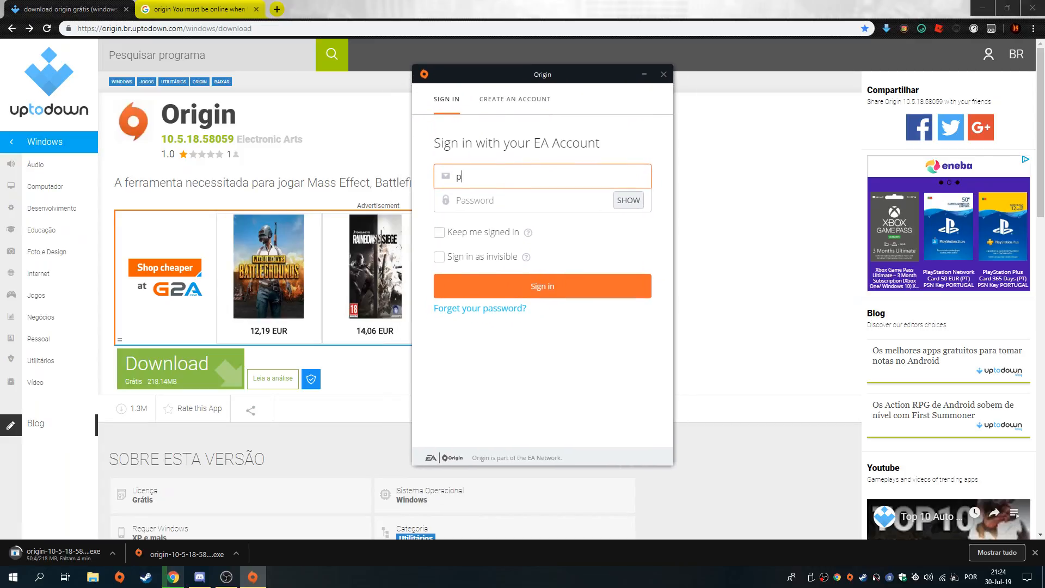
text(tbatsy)
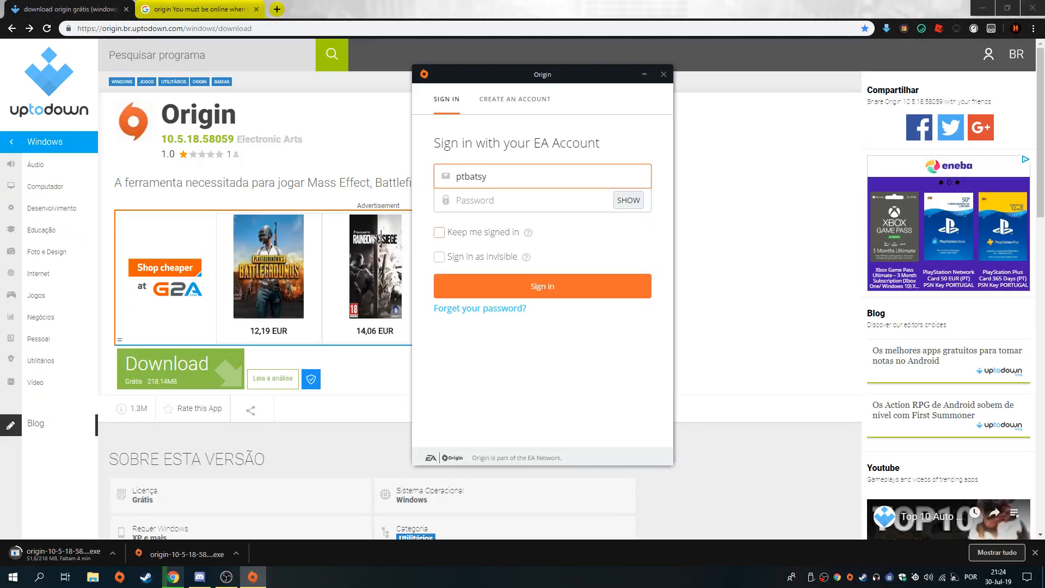
click(438, 232)
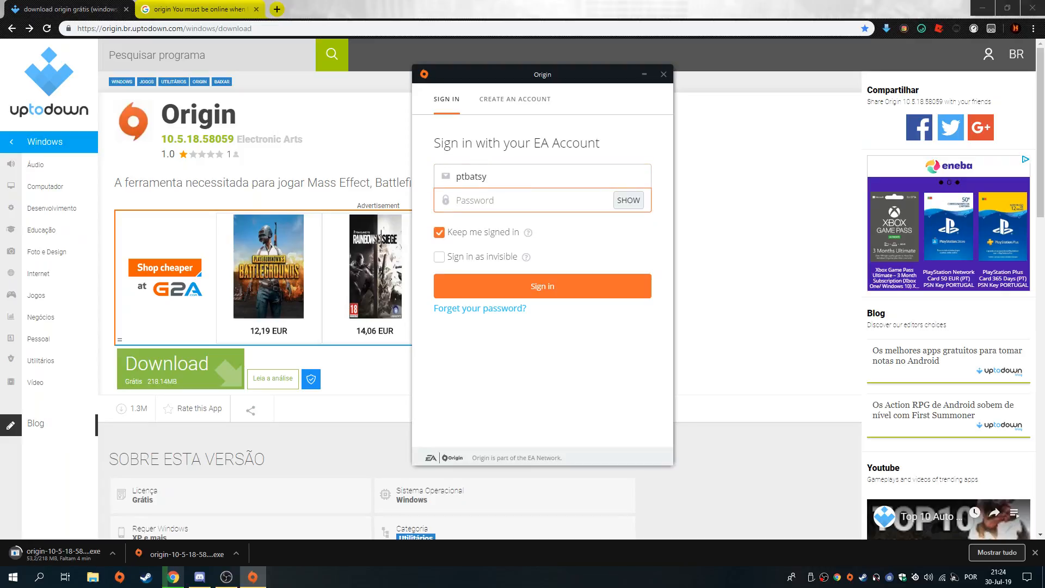
text(••••)
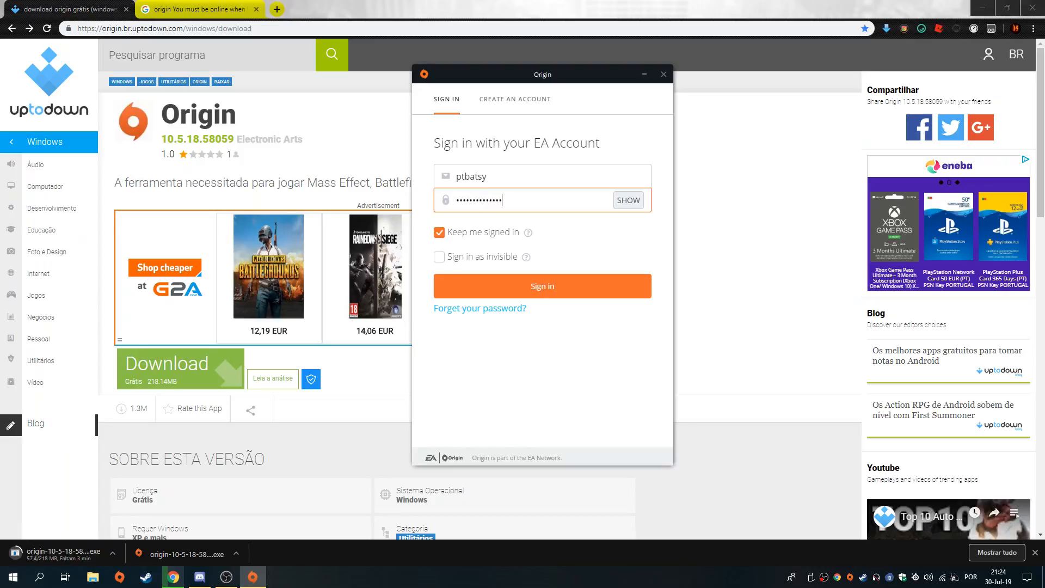
click(662, 74)
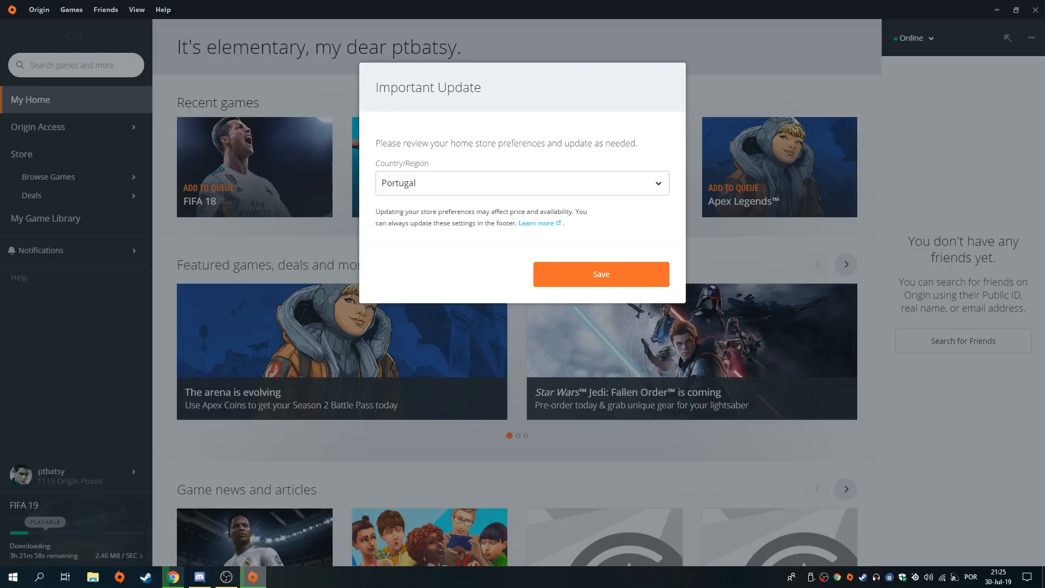
Save Portugal as the store region, view My Game Library, then return to My Home
click(599, 273)
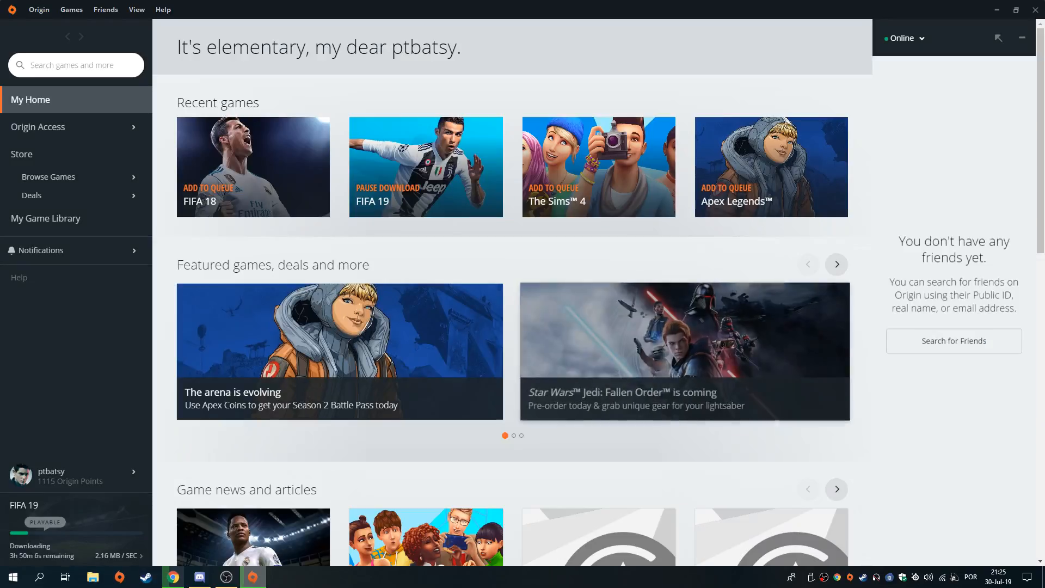
click(45, 217)
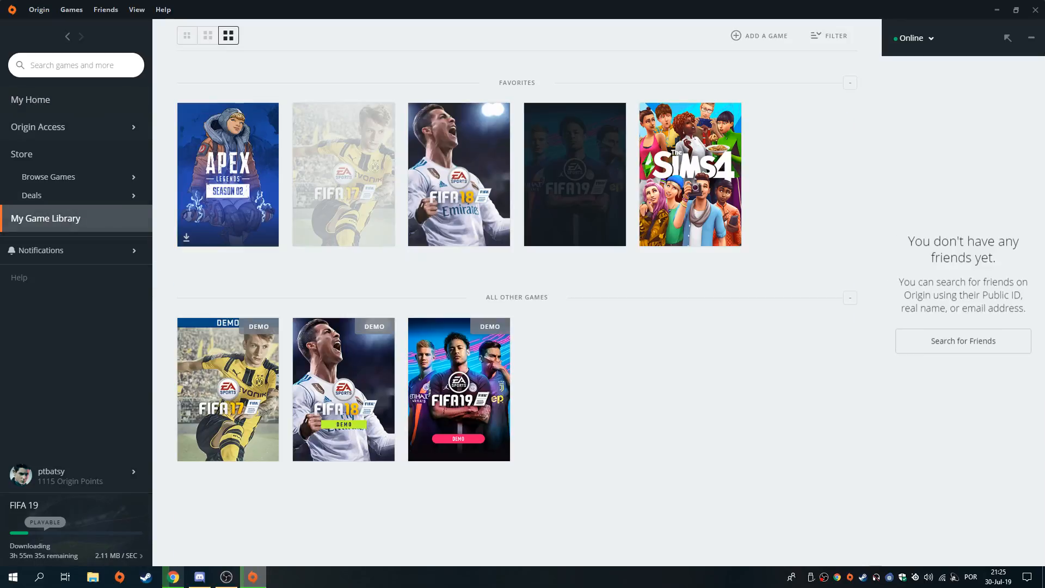
click(30, 99)
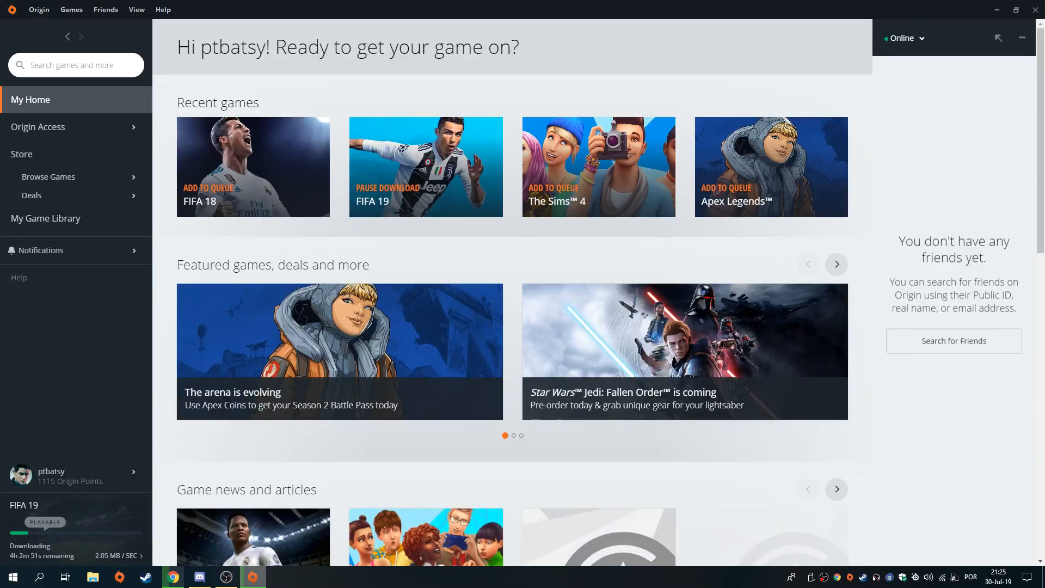